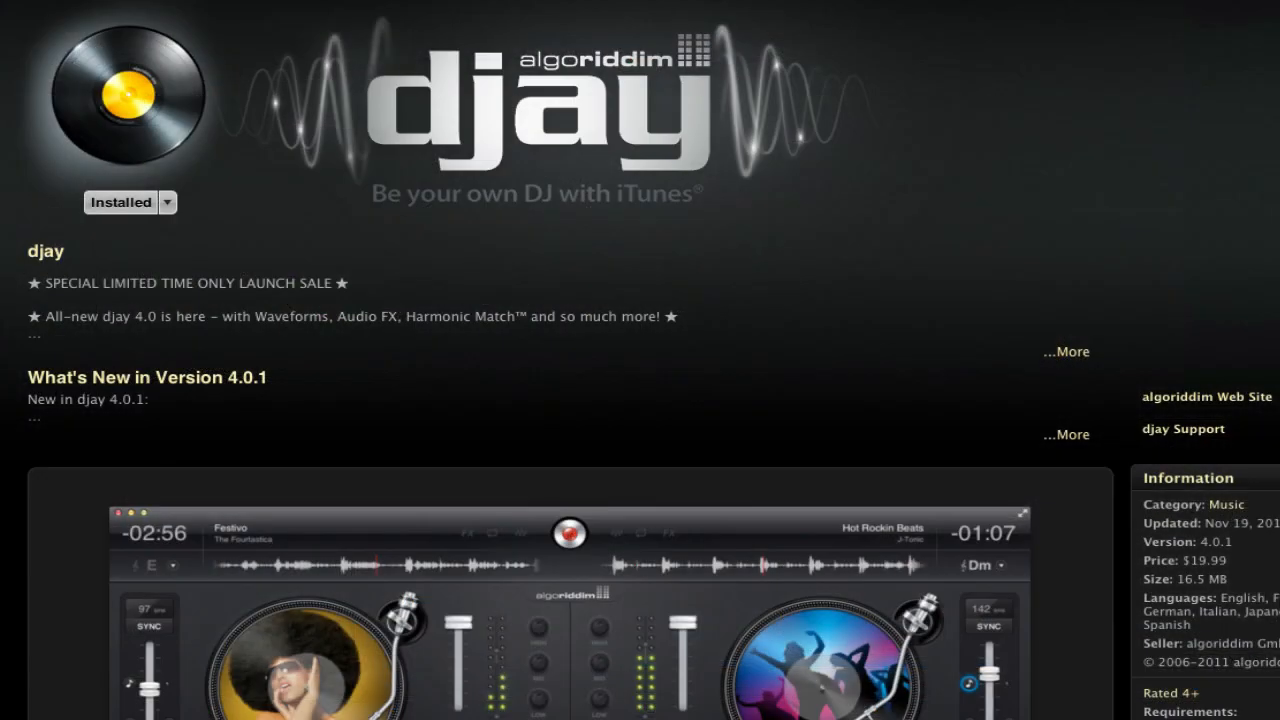
Launch the installed djay app so both decks appear with Shade and Into the Night loaded.
left_click(120, 202)
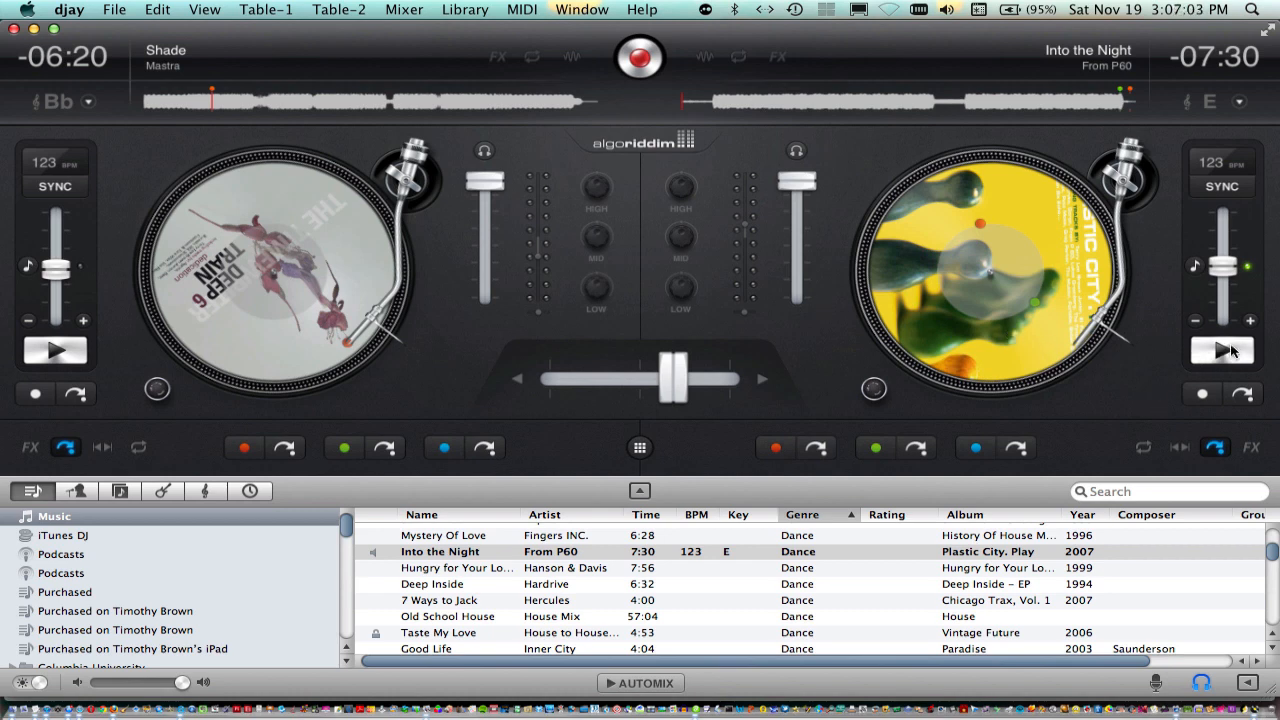
Play Into the Night on the right deck and reveal its effects panel.
left_click(1222, 350)
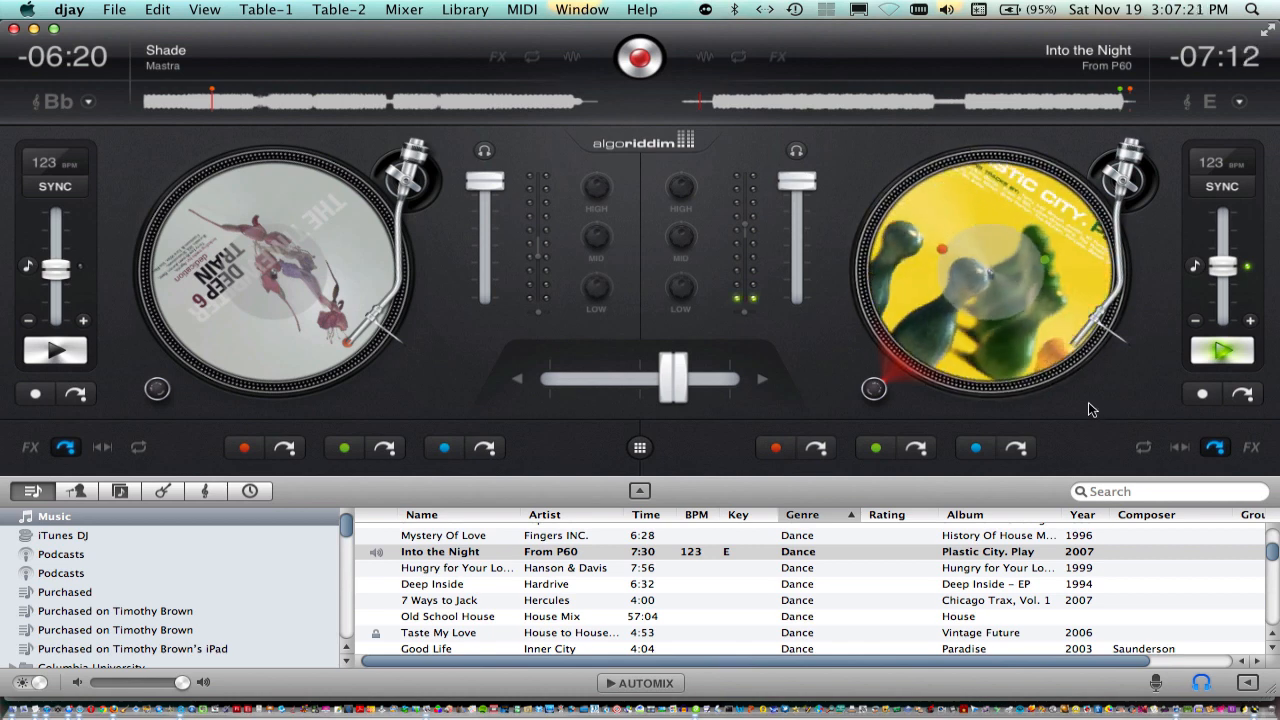
mouse_move(625, 404)
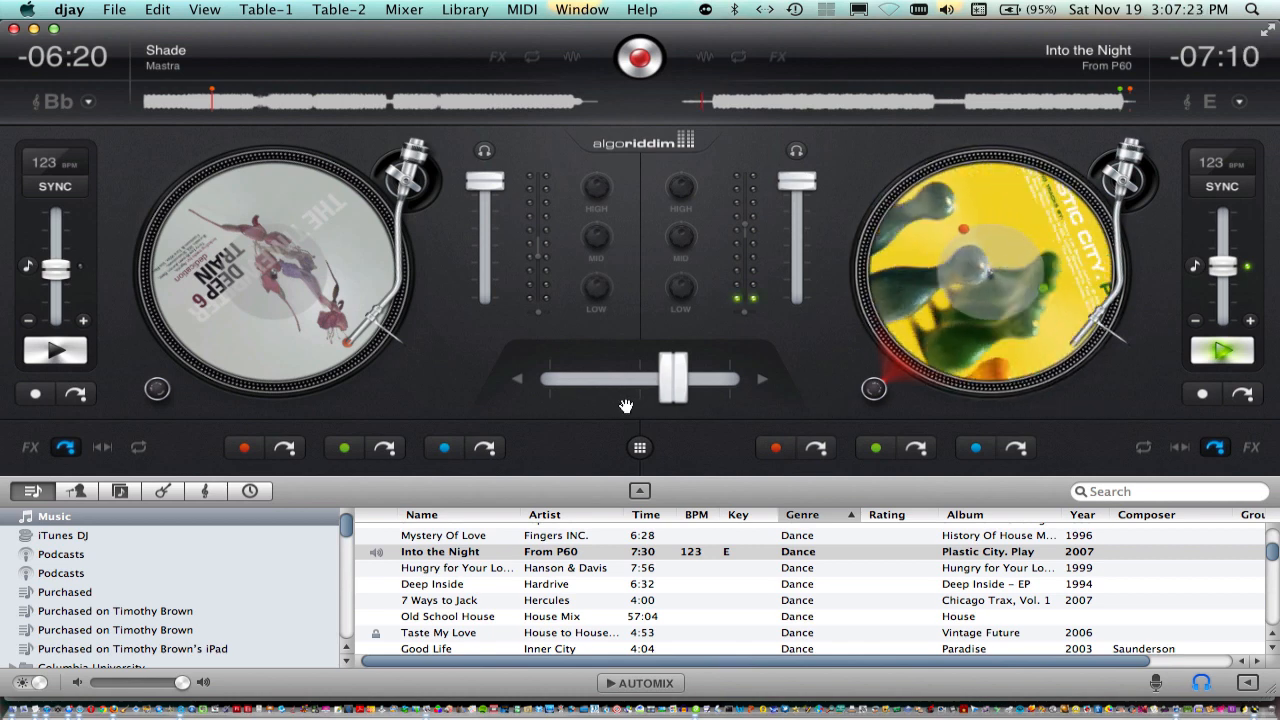
mouse_move(775, 448)
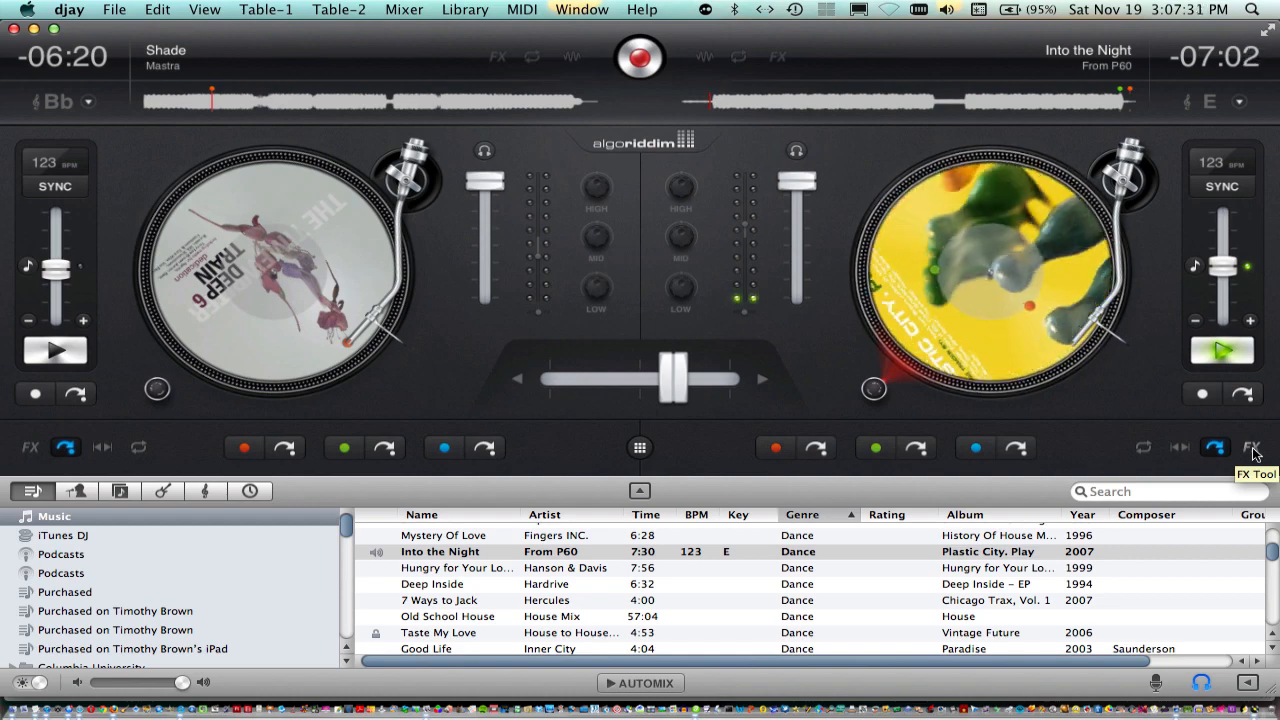
left_click(1251, 447)
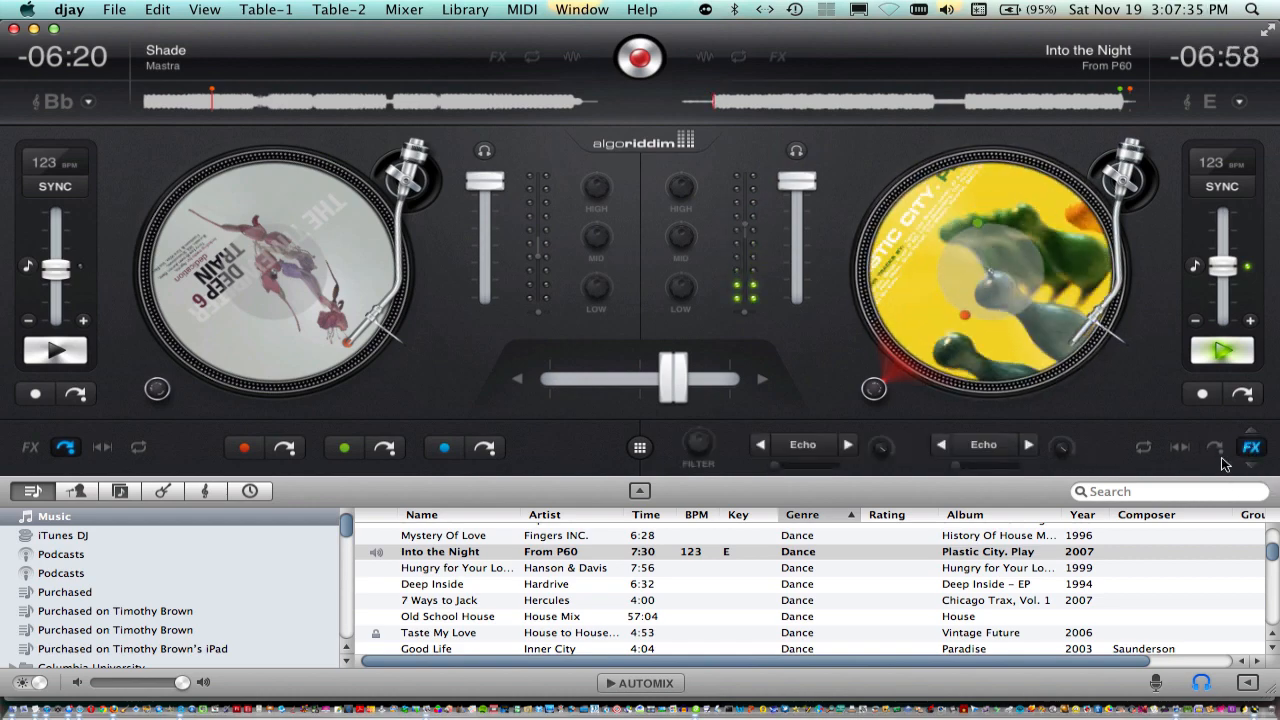
Switch the right deck to its one-touch effects row (Absorb, Drift, Sway, Crush, Punch, Twist).
left_click(1246, 447)
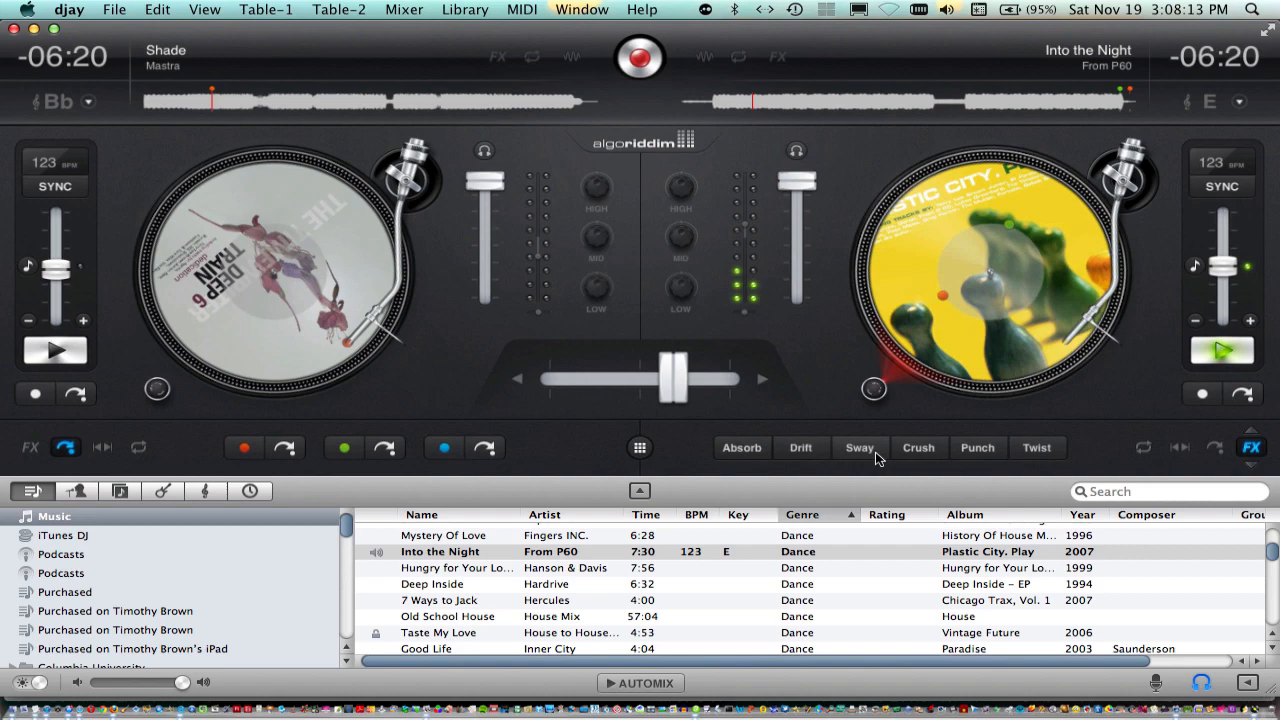
Apply Sway, Crush, Punch and Twist in turn to Into the Night on the right deck.
left_click(859, 448)
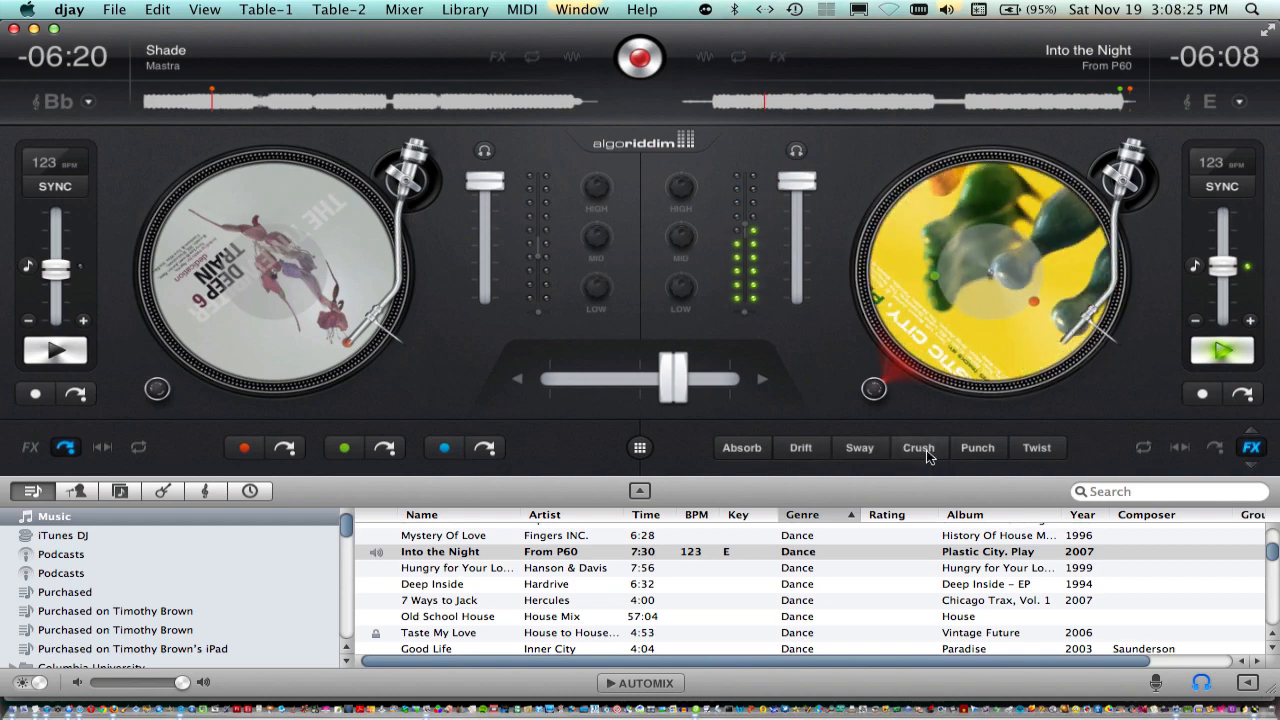
left_click(918, 447)
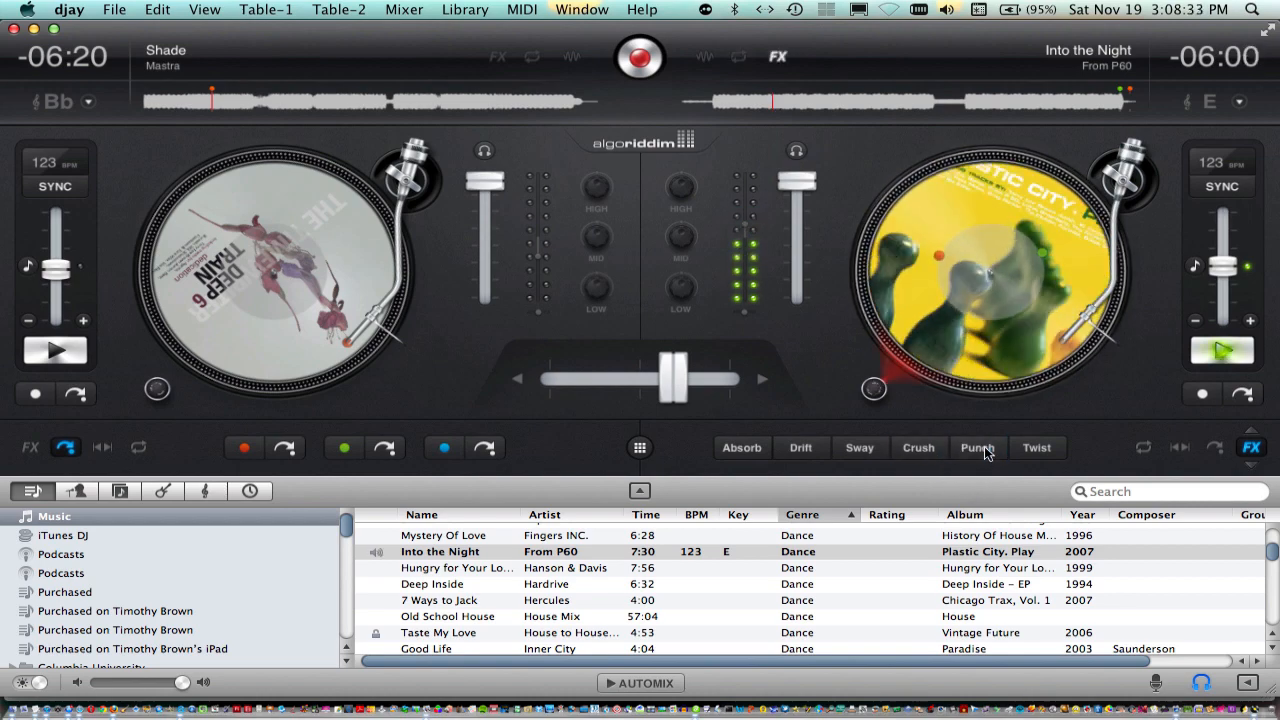
left_click(977, 447)
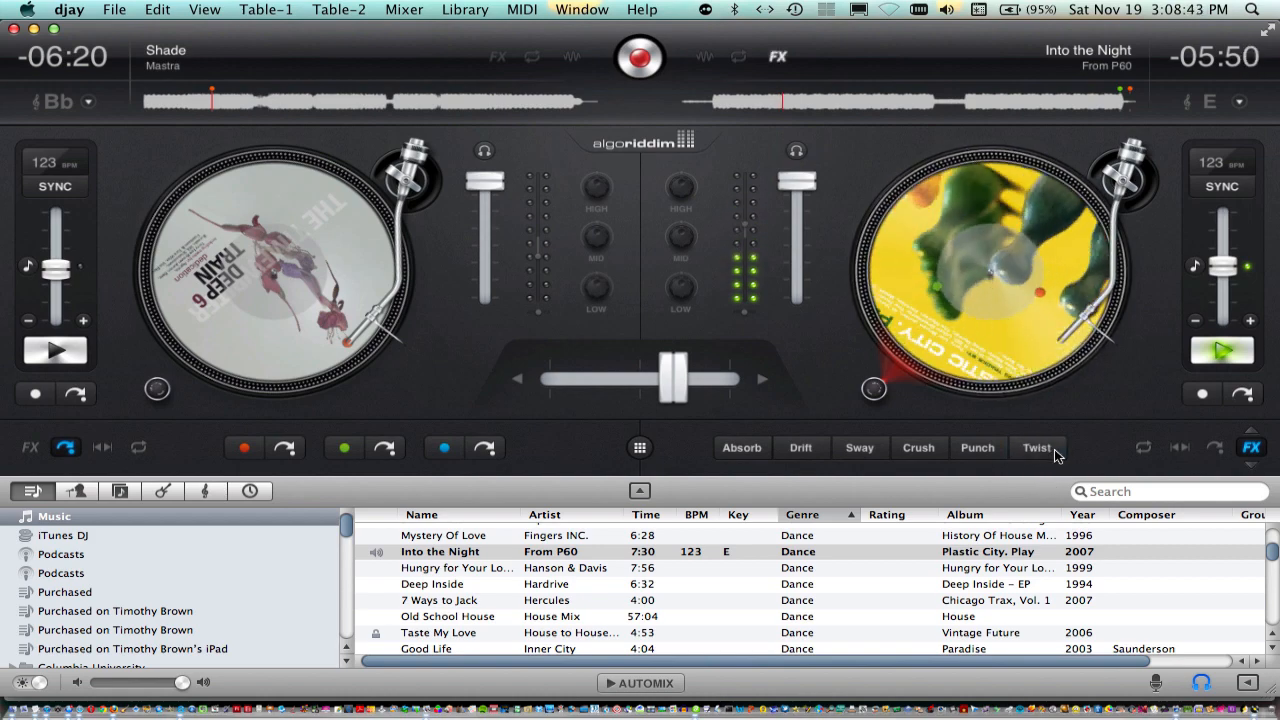
left_click(1036, 448)
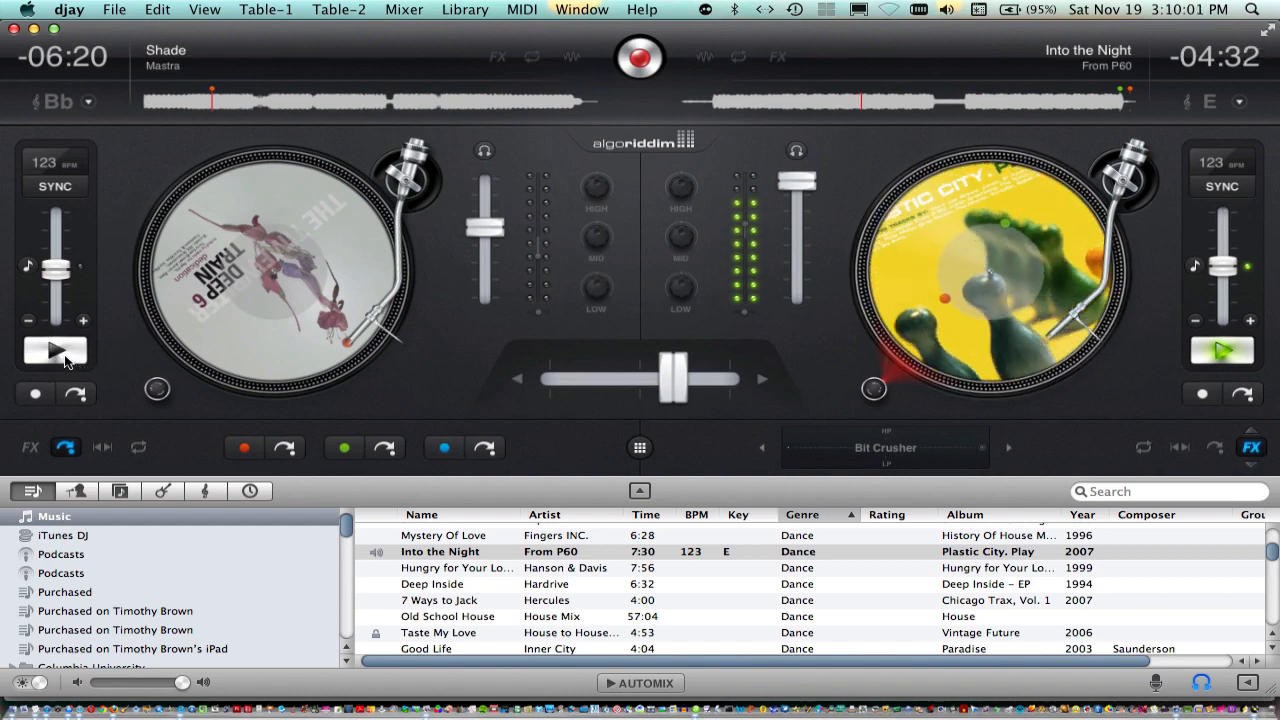
Play Shade on the left deck.
left_click(55, 350)
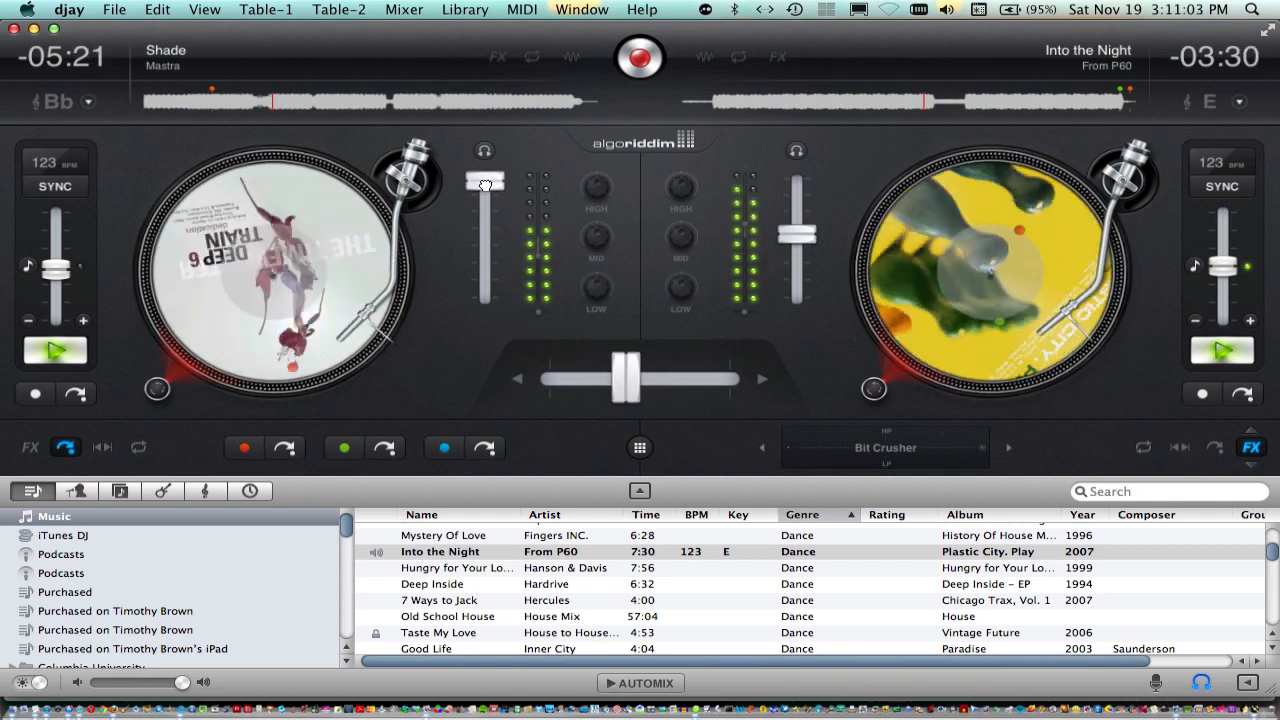
mouse_move(493, 415)
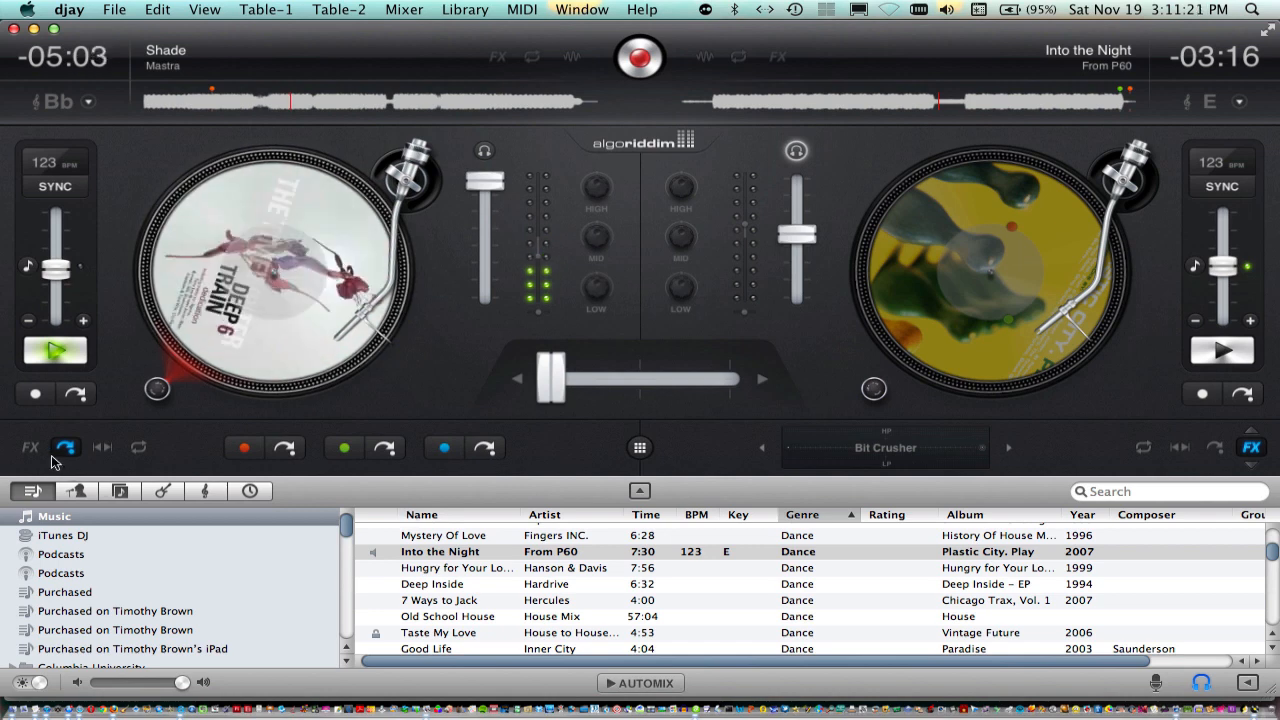
Reveal the left deck's one-touch effects and try several, ending with Crush on Shade.
left_click(30, 444)
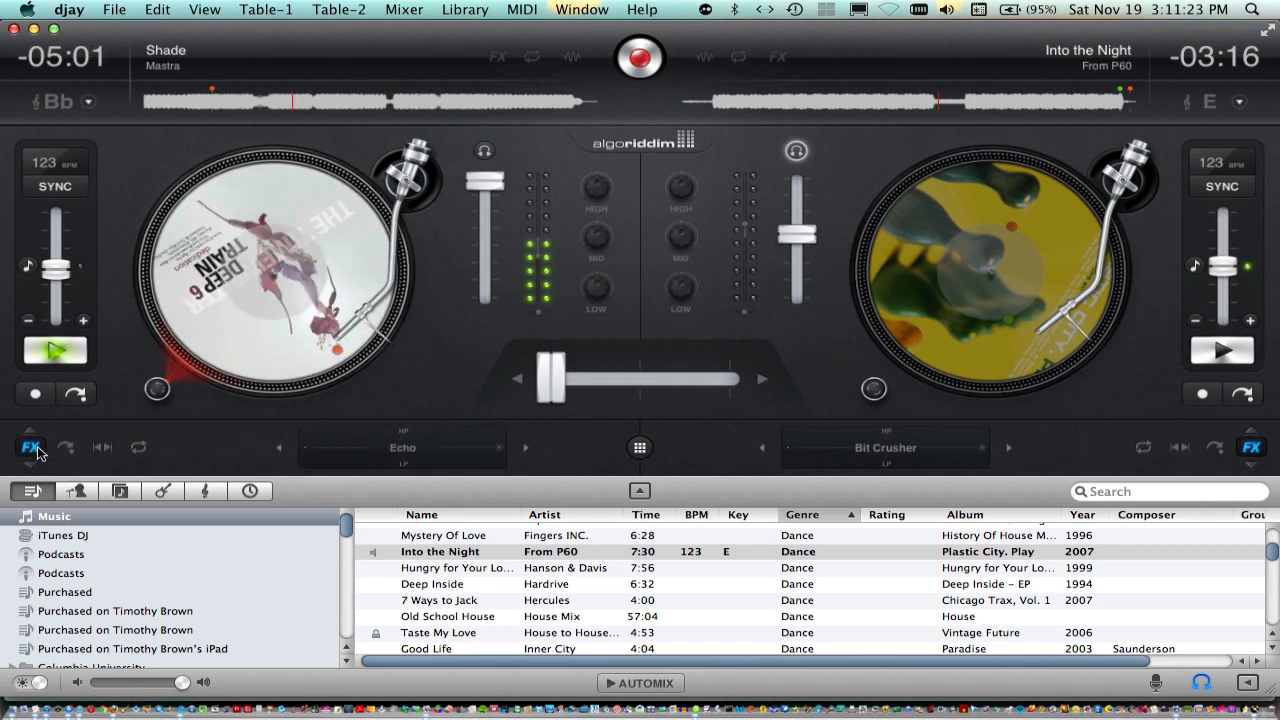
left_click(27, 448)
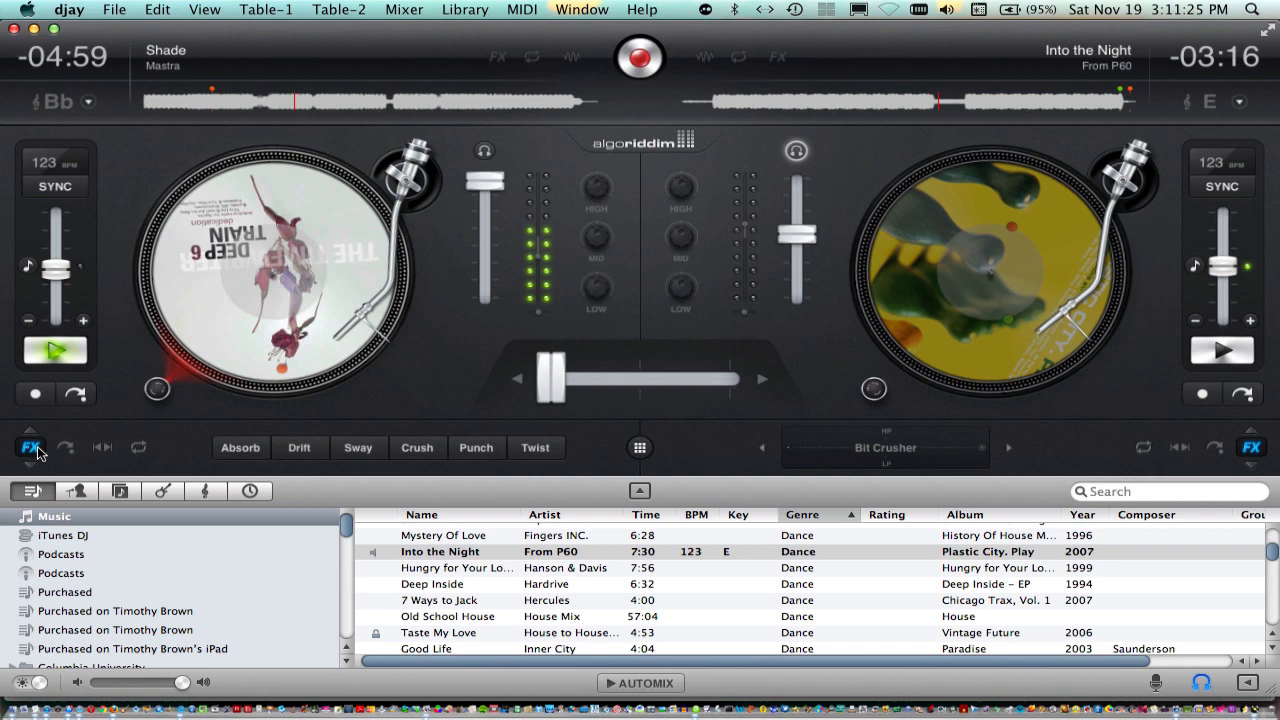
left_click(240, 447)
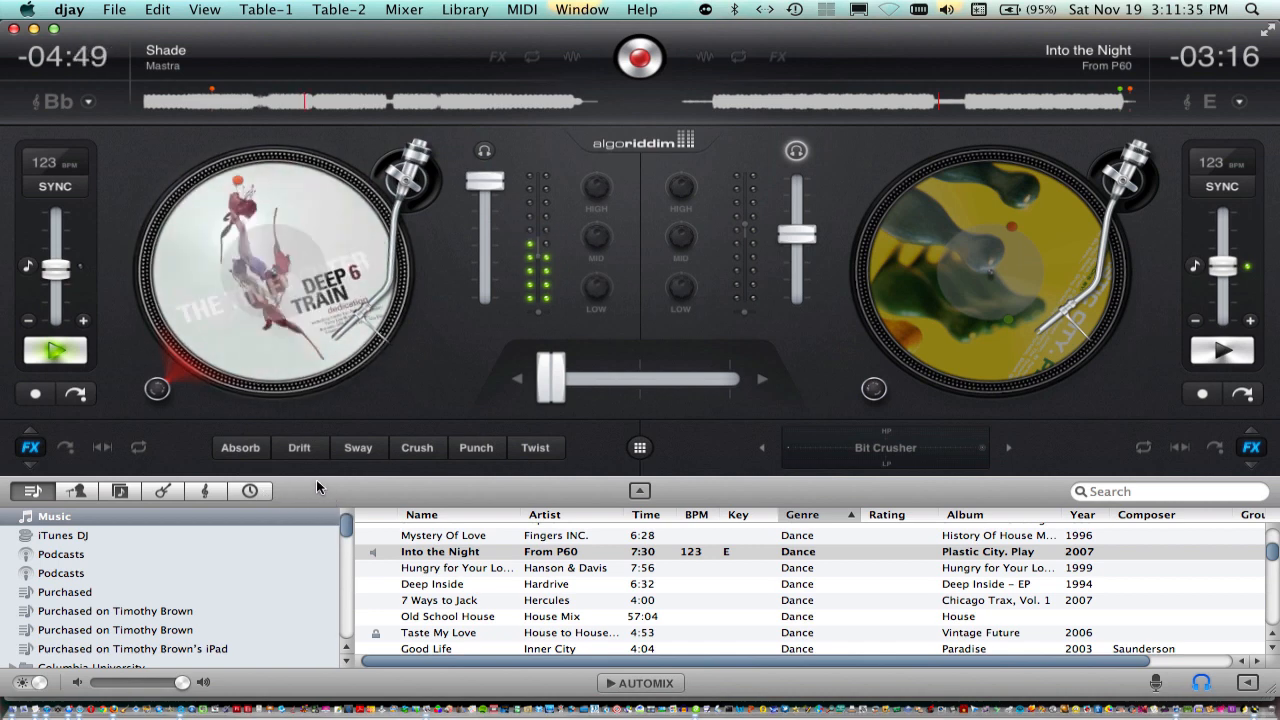
left_click(299, 448)
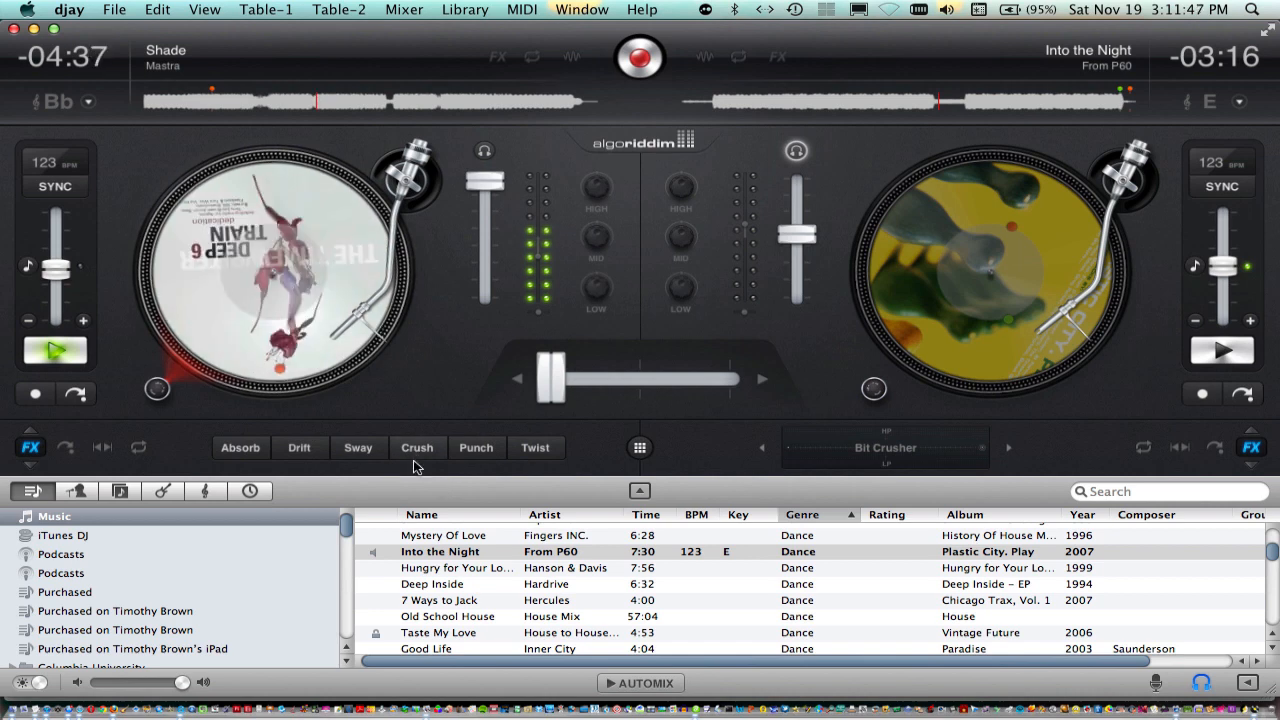
left_click(417, 448)
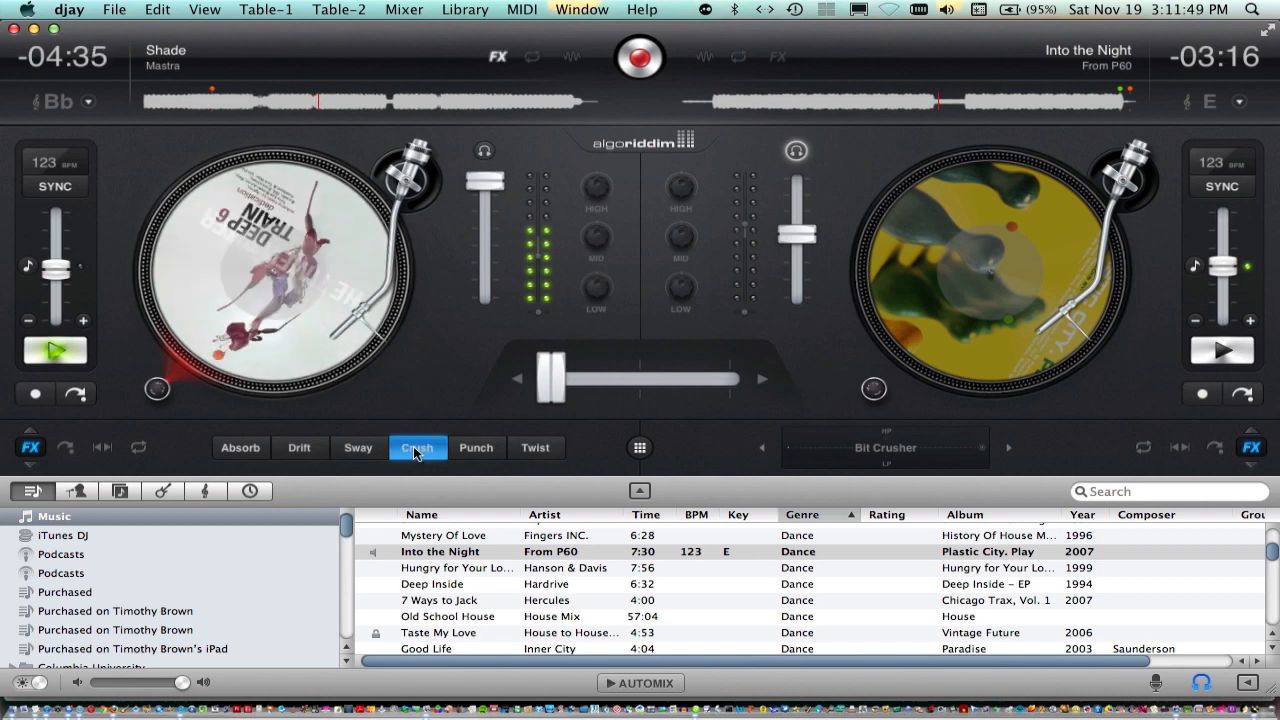